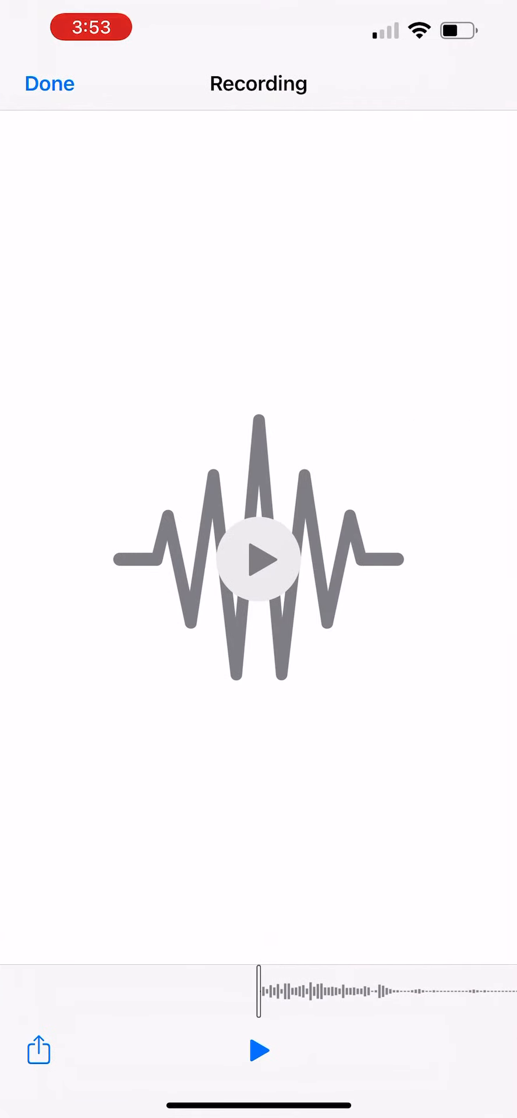
- Open the 'Recording' audio file from the 'rec' search results and play it
click(258, 1050)
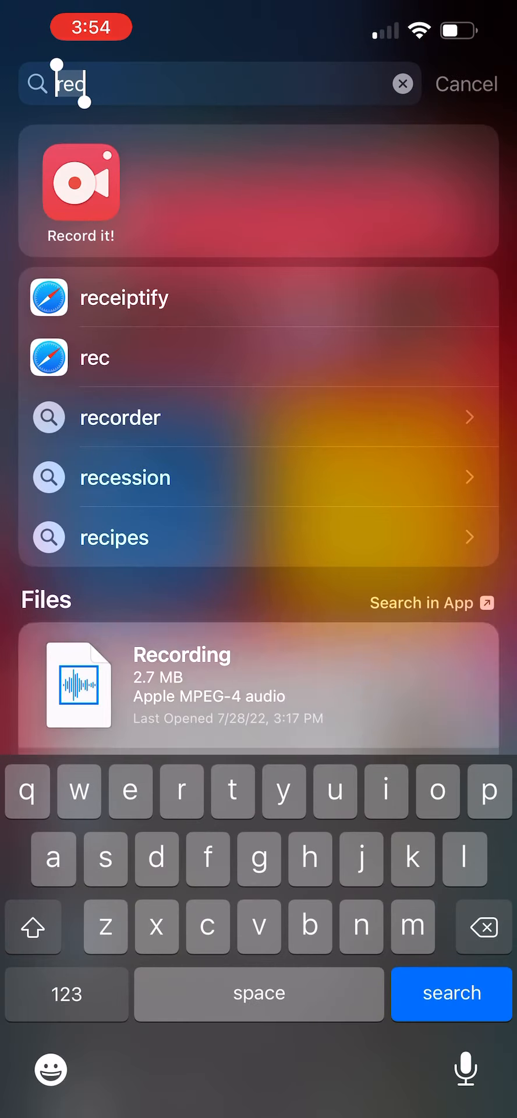
click(258, 685)
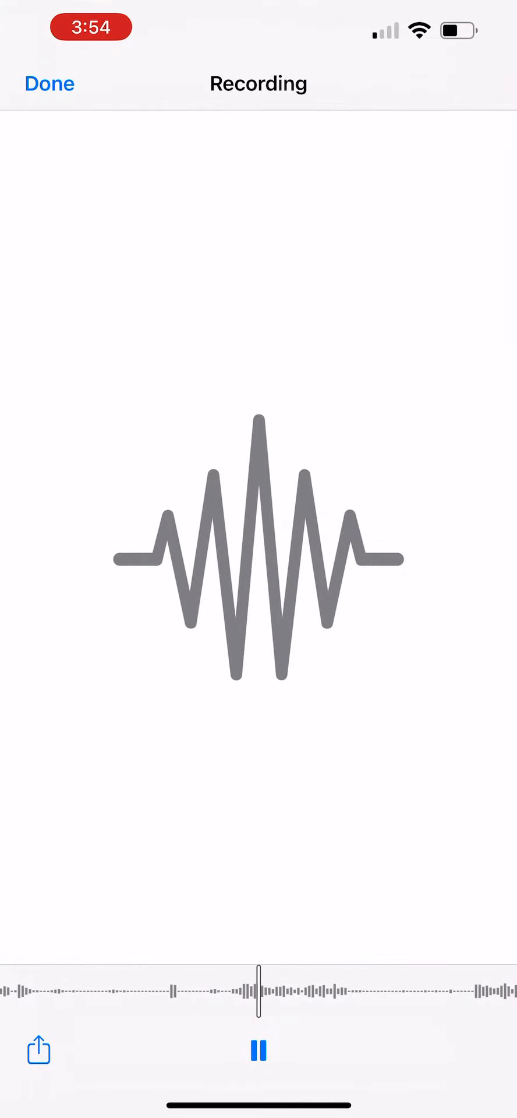